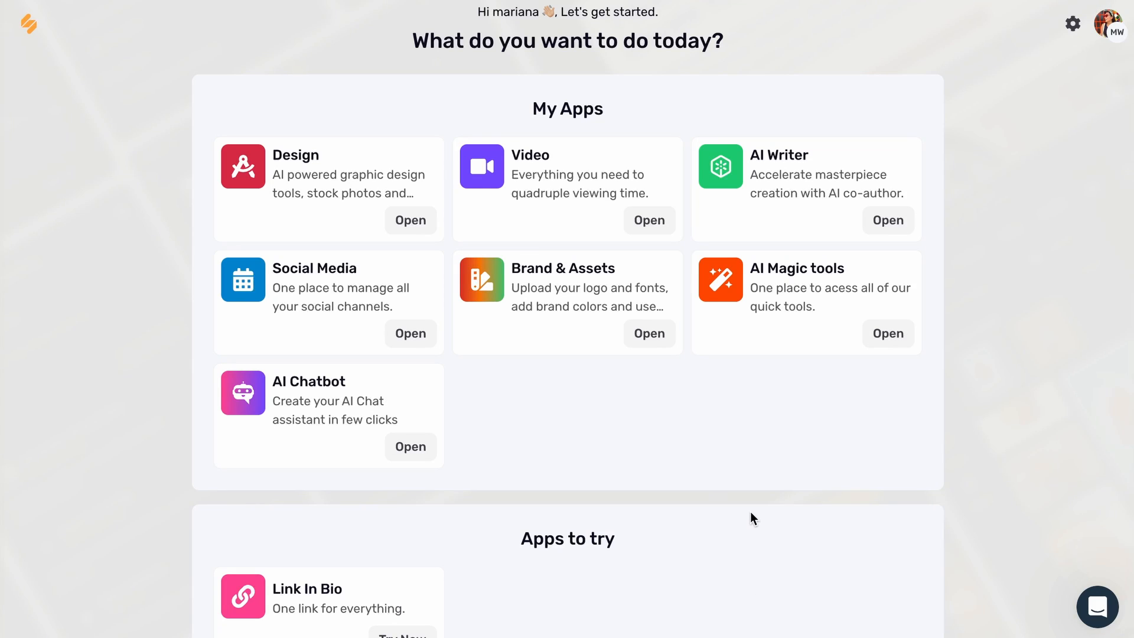
# - From the Social Media app, start Bulk Schedule Posts and get the example CSV template sheets
pyautogui.scroll(-3)
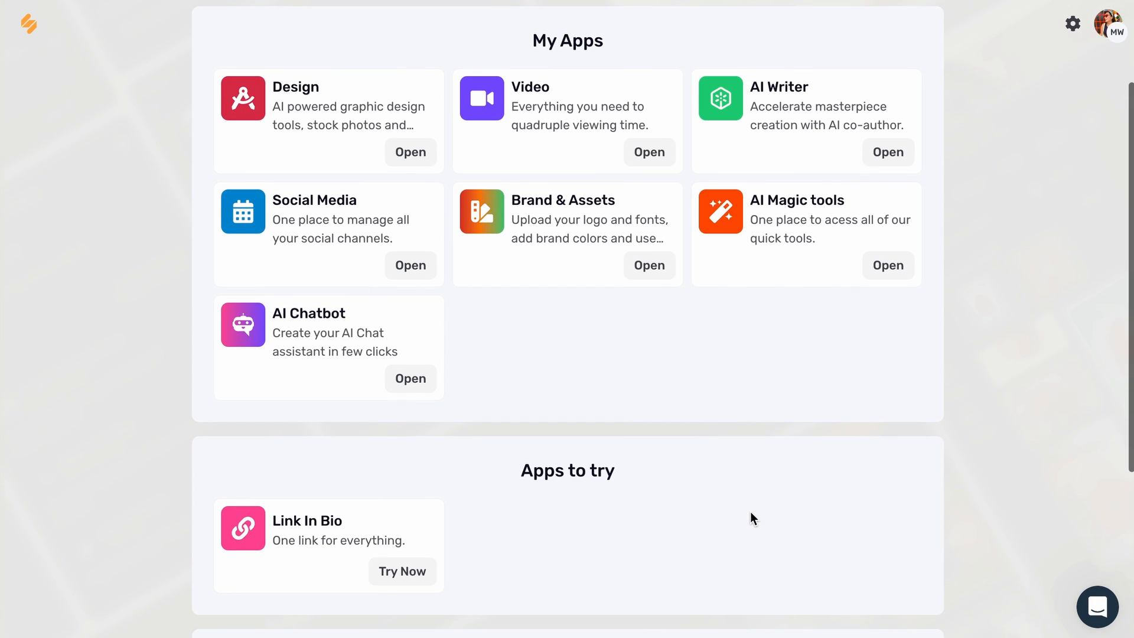
pyautogui.moveTo(390, 253)
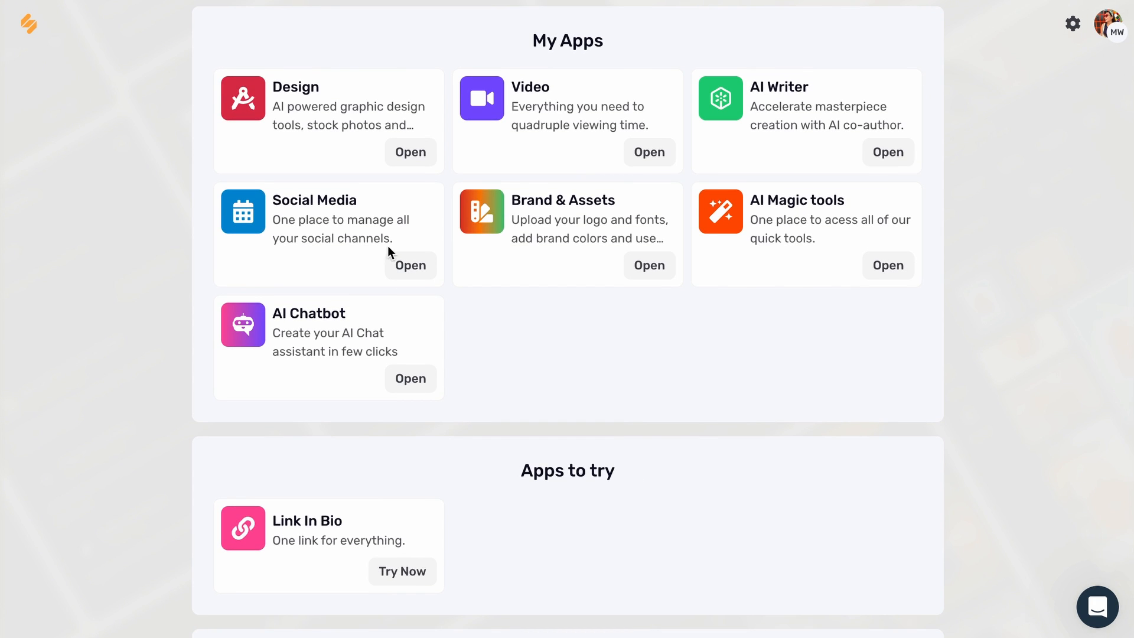
pyautogui.moveTo(416, 282)
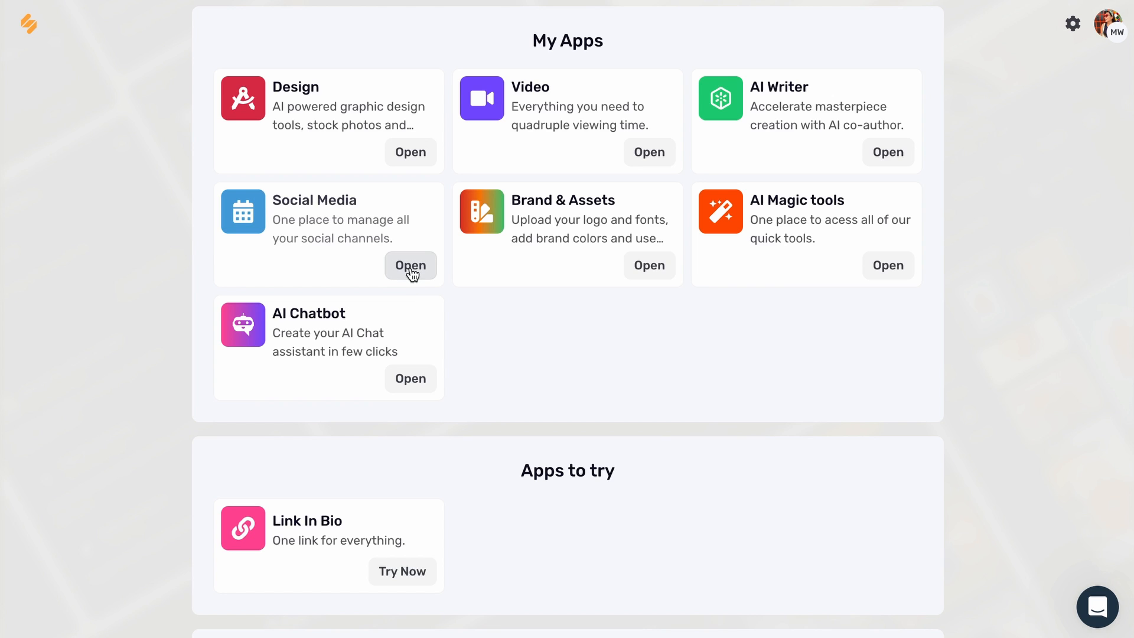
pyautogui.click(410, 266)
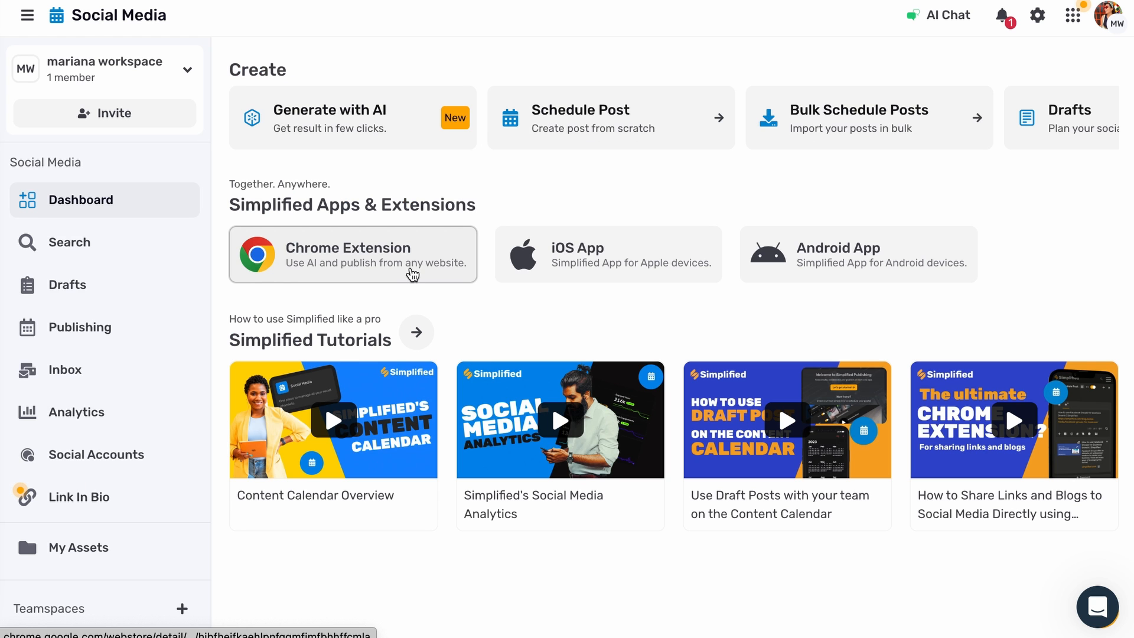
pyautogui.moveTo(885, 127)
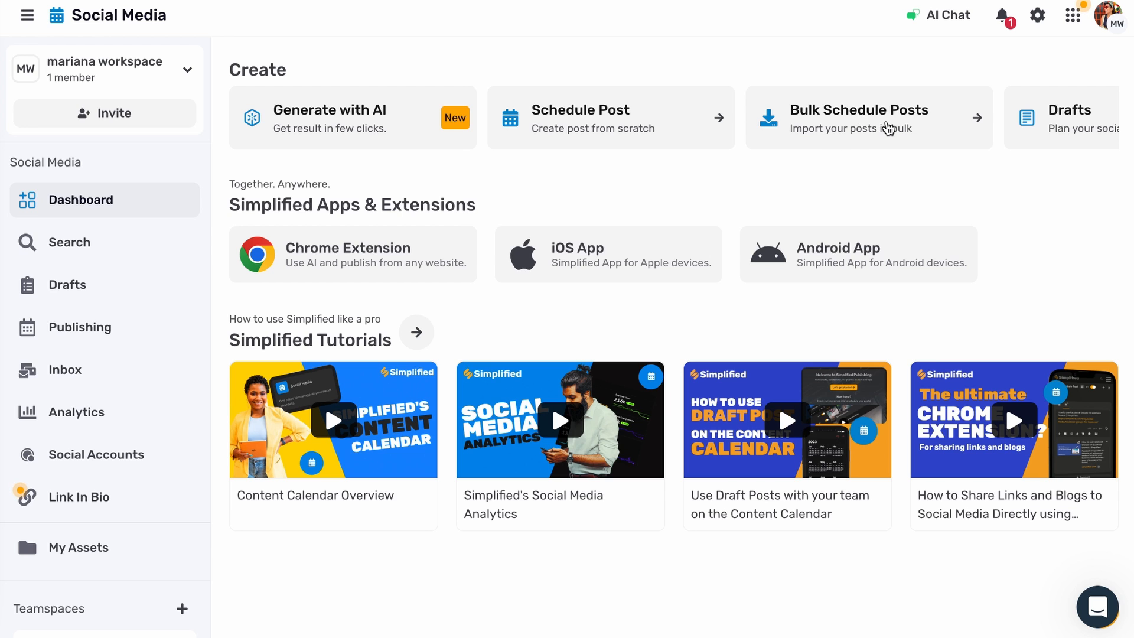
pyautogui.click(859, 118)
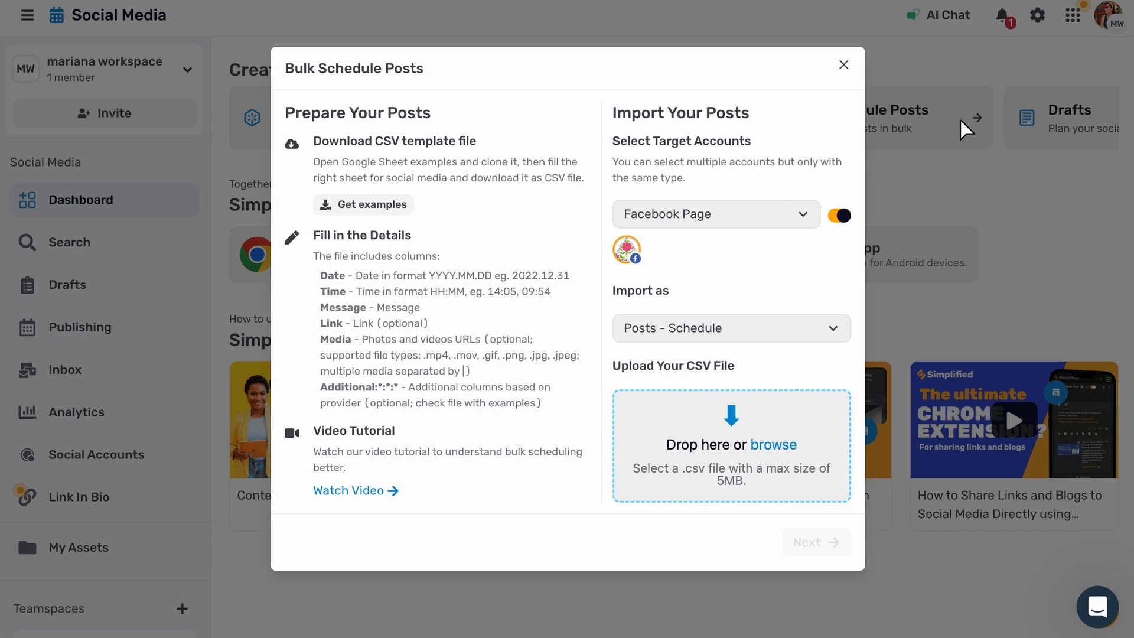
pyautogui.moveTo(753, 278)
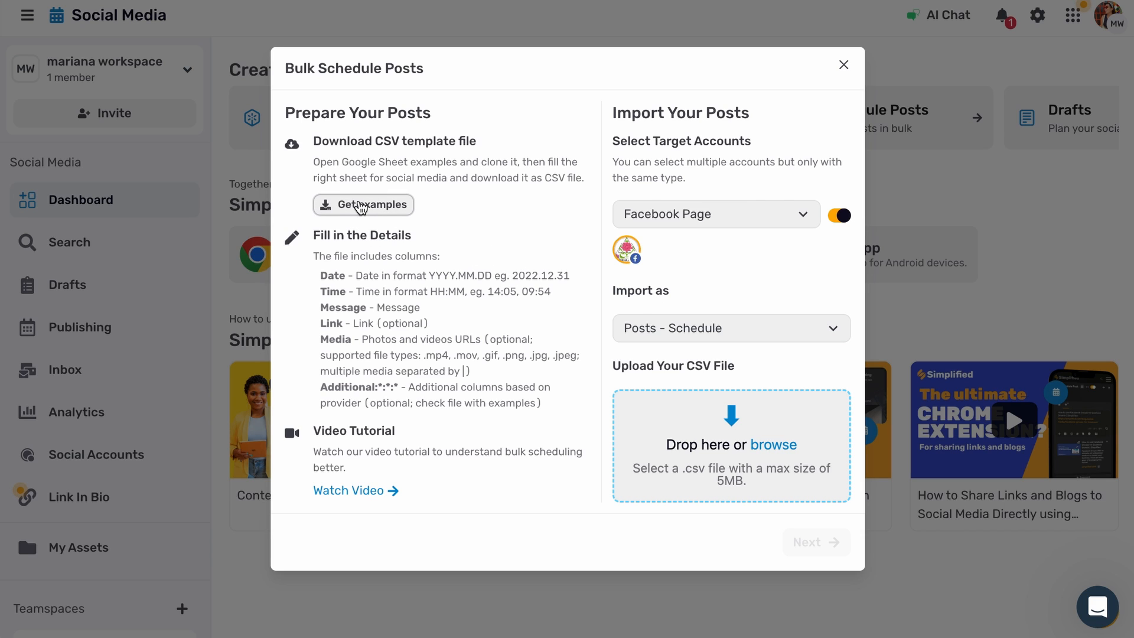
pyautogui.click(362, 204)
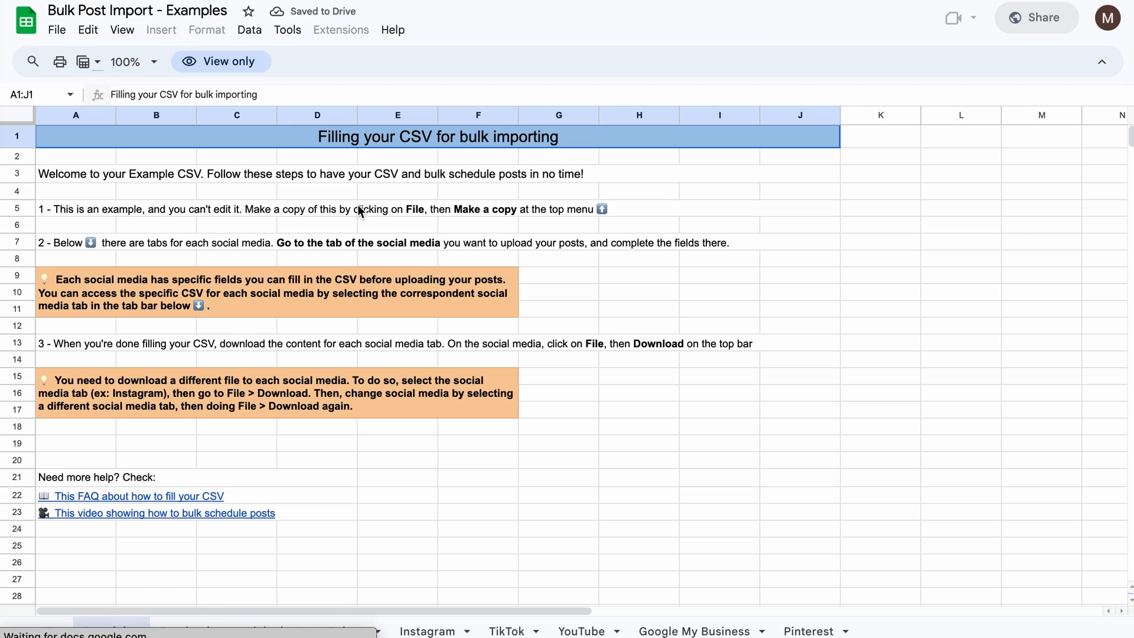
# - Make an editable copy of 'Bulk Post Import - Examples' and switch to its Instagram sheet
pyautogui.click(57, 30)
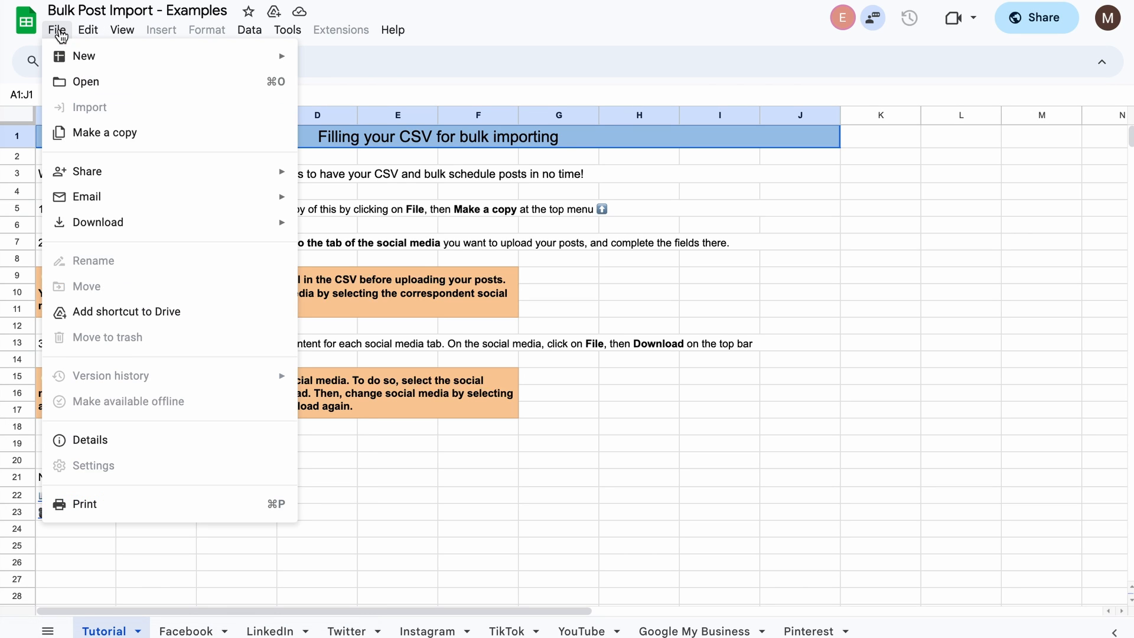
pyautogui.moveTo(104, 132)
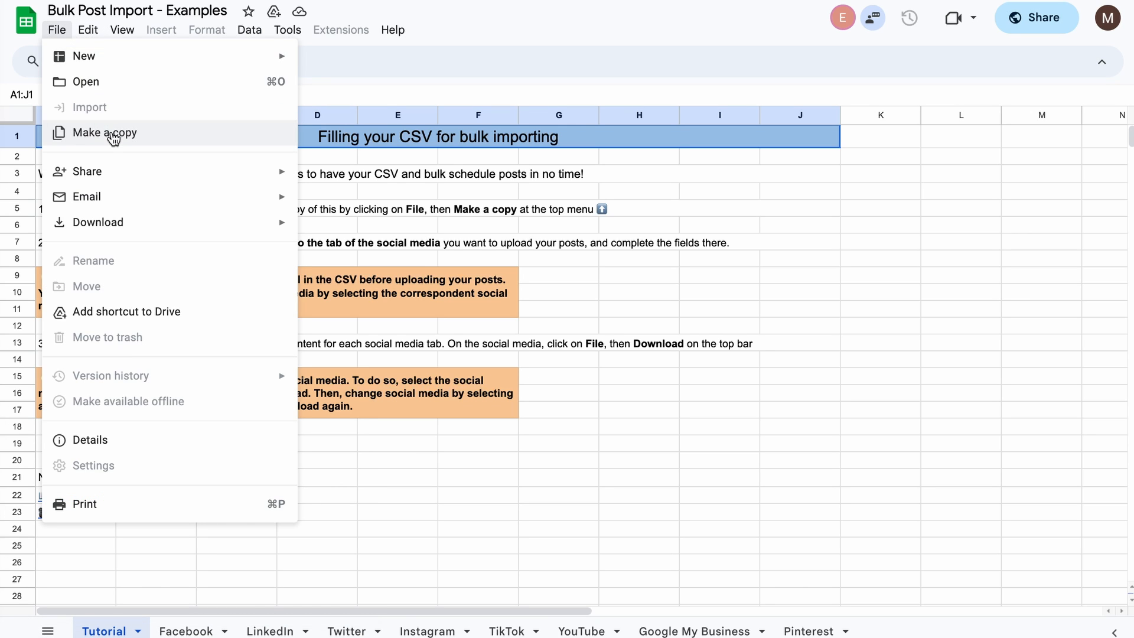
pyautogui.click(104, 132)
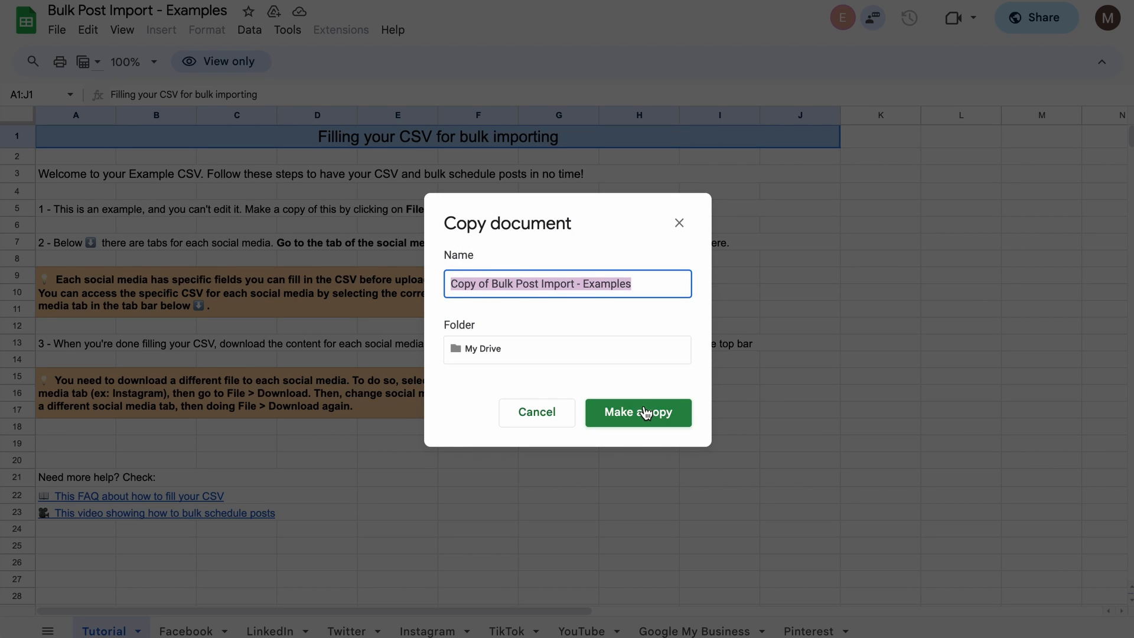
pyautogui.click(637, 412)
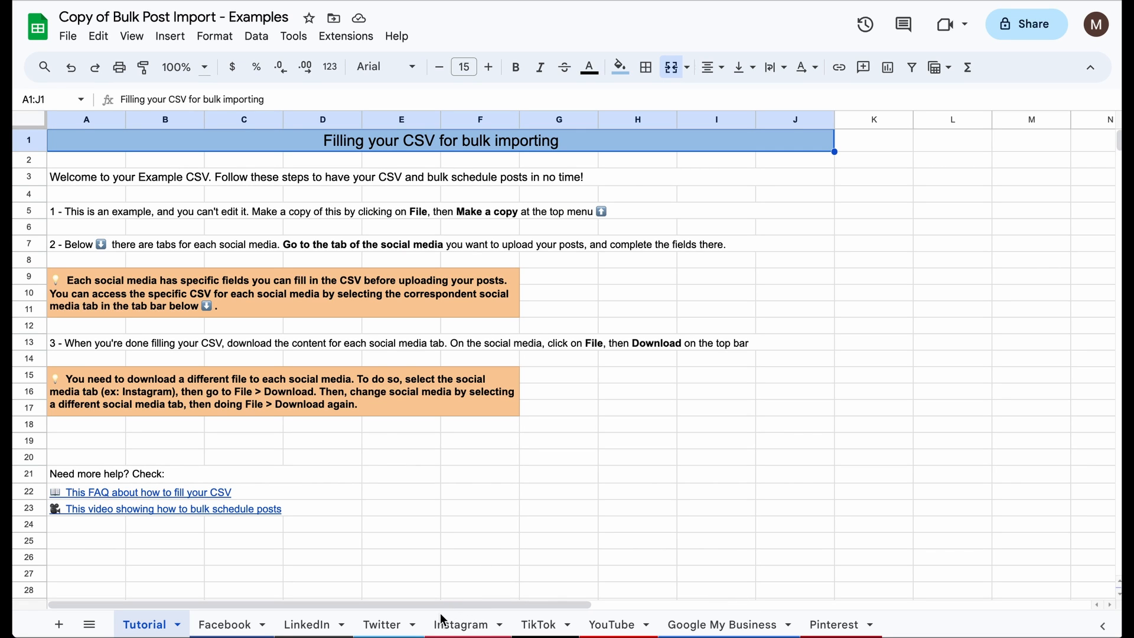
pyautogui.click(461, 624)
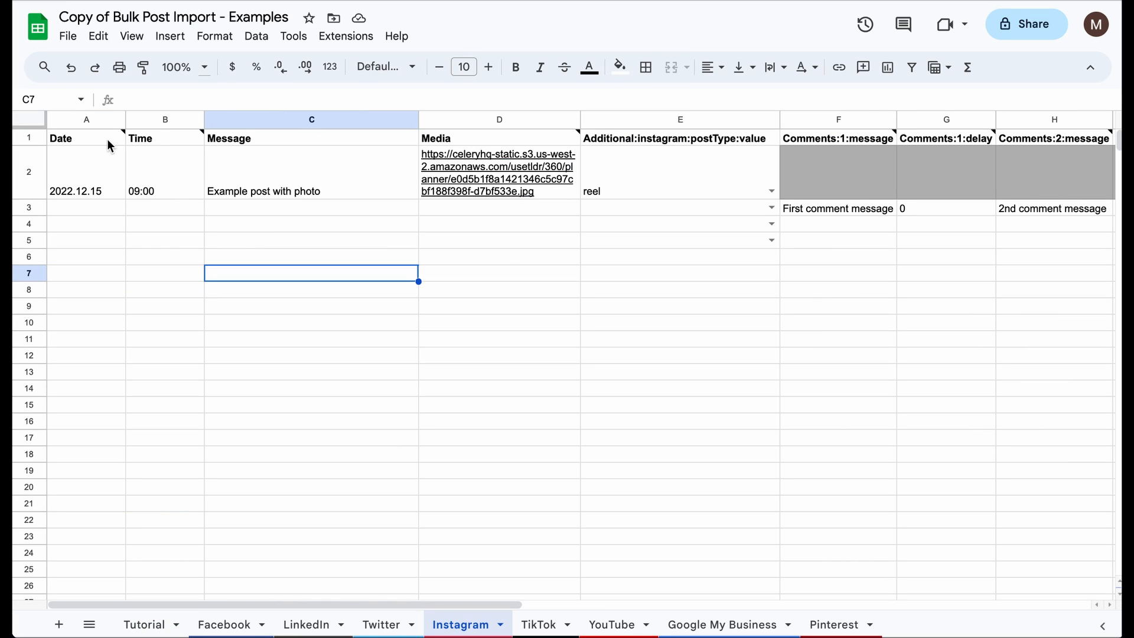
# - Enter row 3 as 2023.12.30, 10:30, "Animate your videos in minutes", plus a media link
pyautogui.write('2023.12.30')
pyautogui.click(164, 208)
pyautogui.write('10:3')
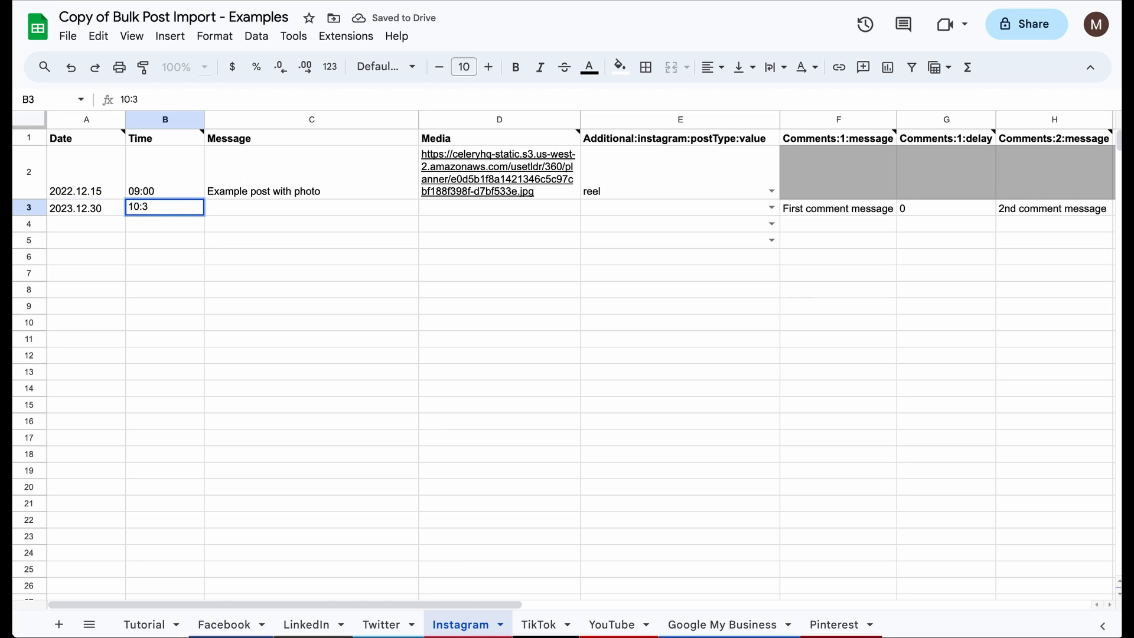
pyautogui.write('Animate yo')
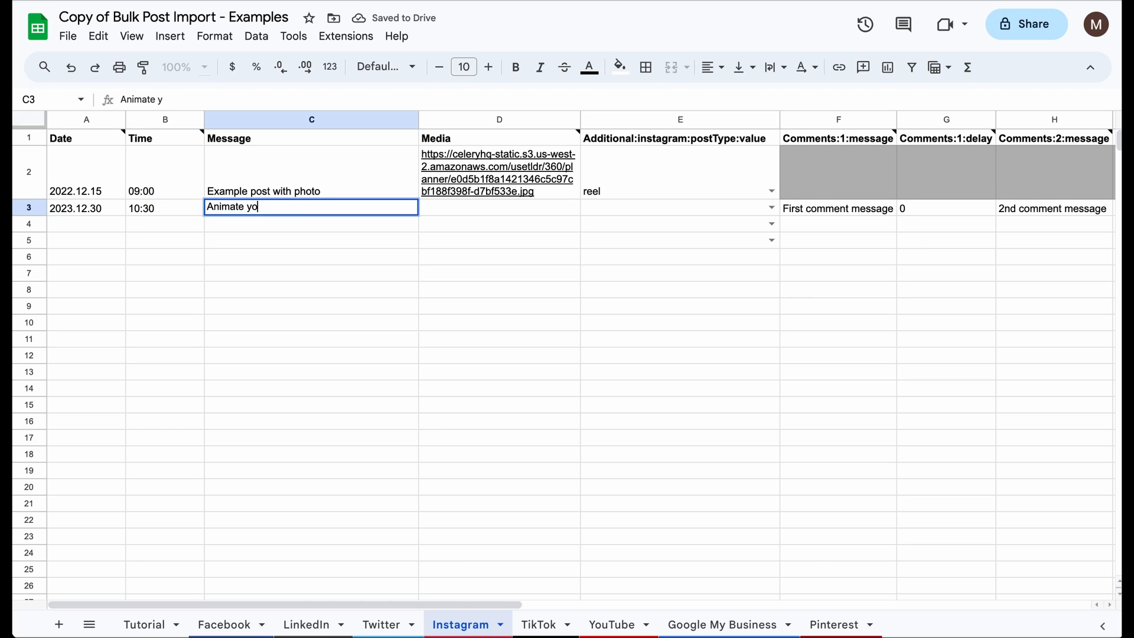
pyautogui.press('Tab')
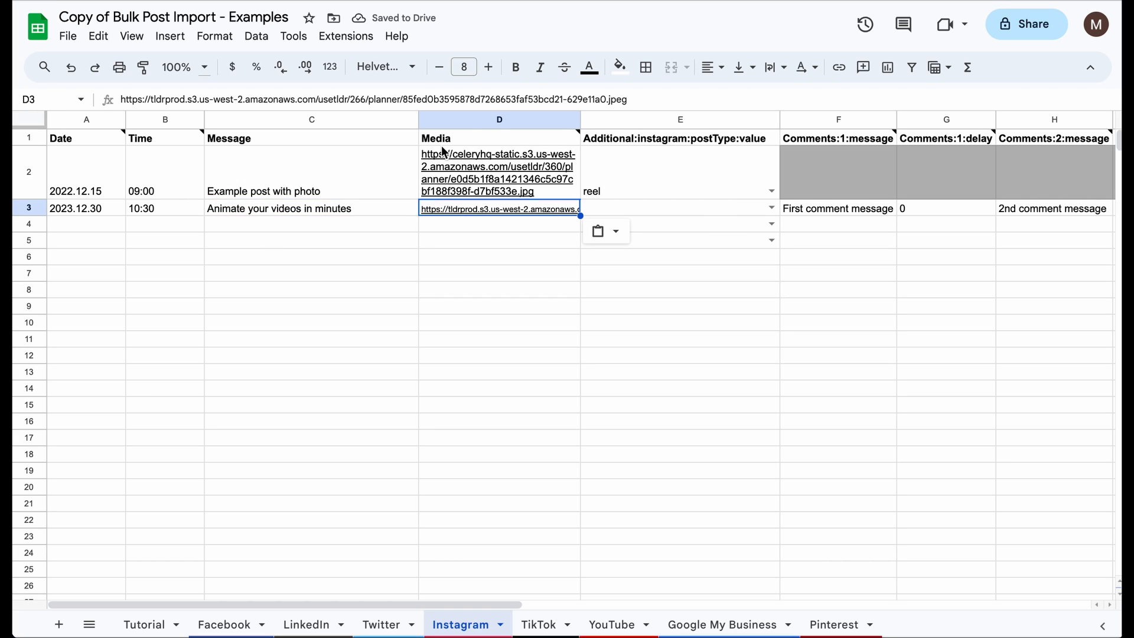
# - Set row 3's post type dropdown to "post", completing the Instagram entry
pyautogui.click(498, 223)
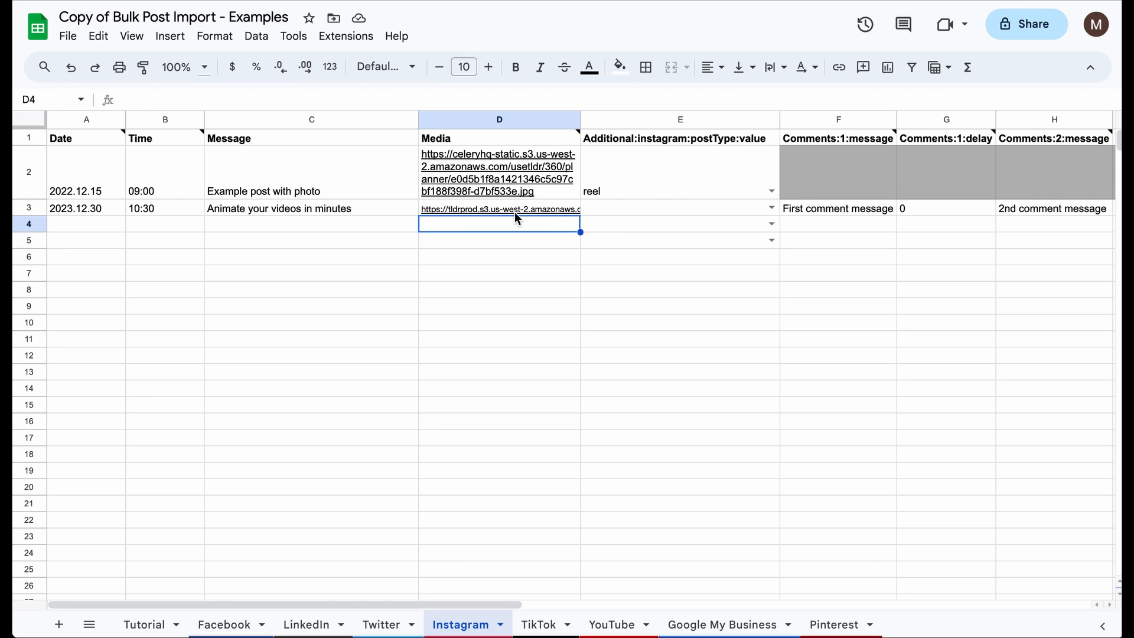
pyautogui.click(680, 208)
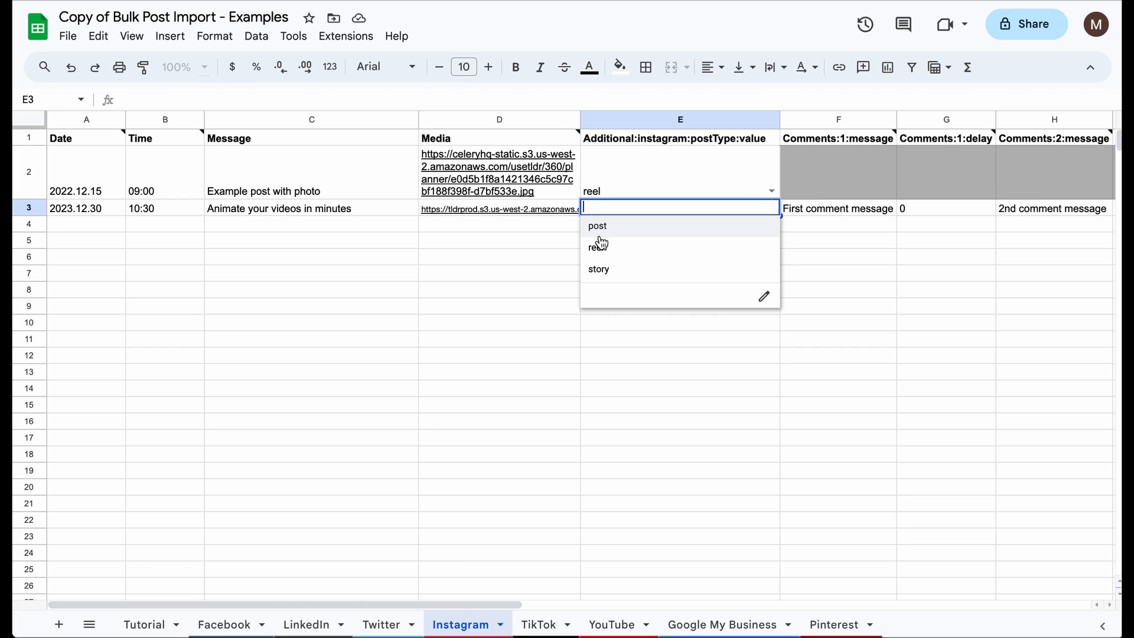
pyautogui.moveTo(614, 262)
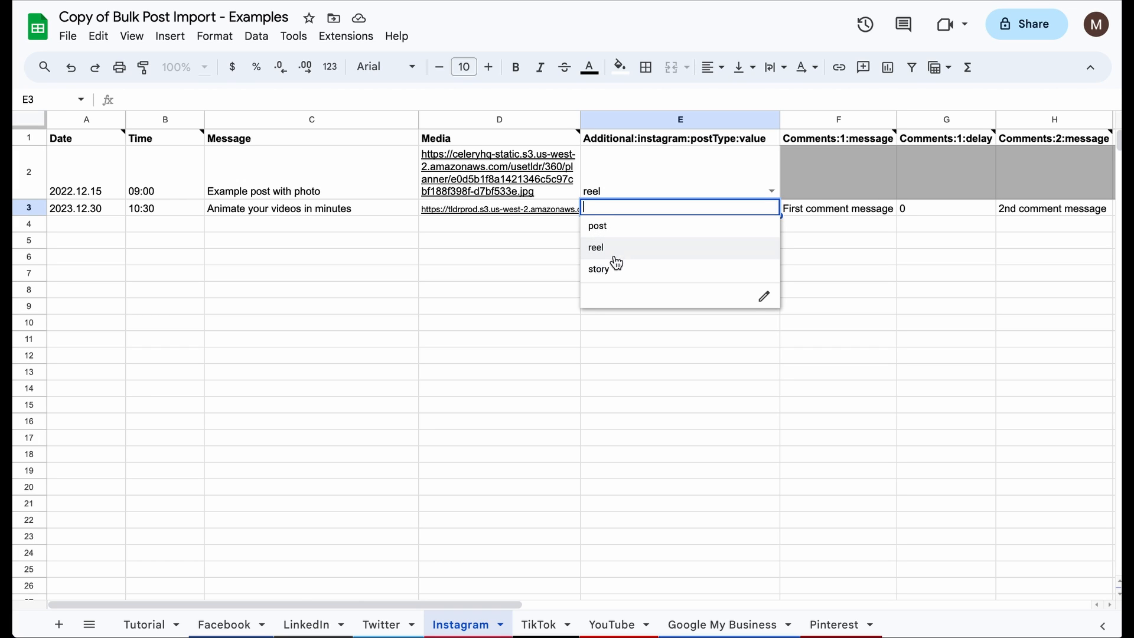
pyautogui.click(598, 226)
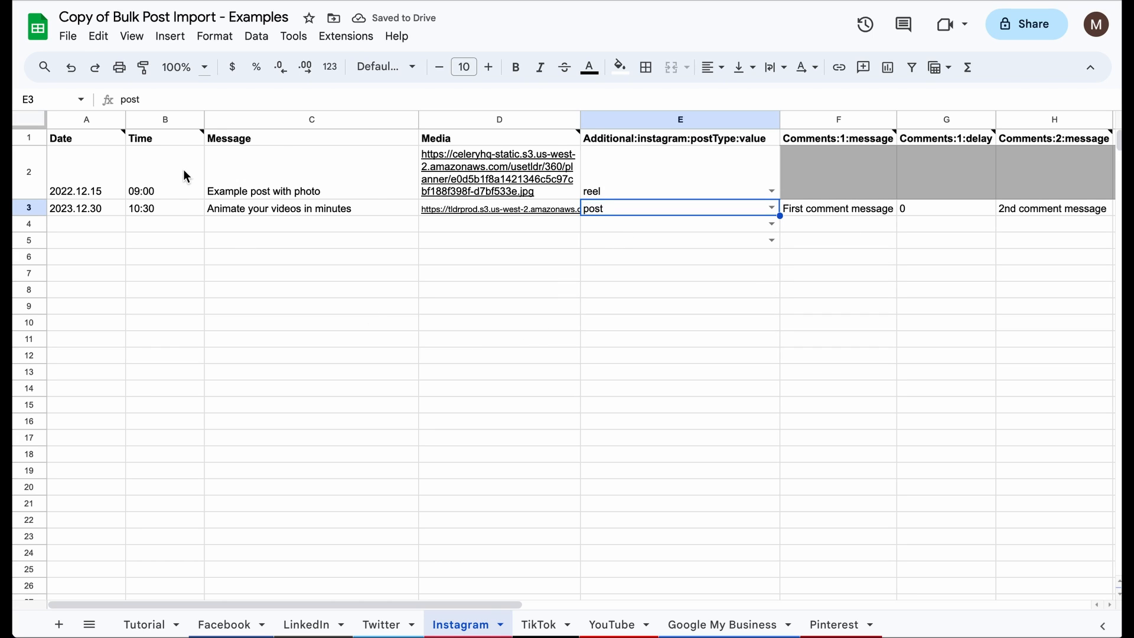
pyautogui.click(68, 36)
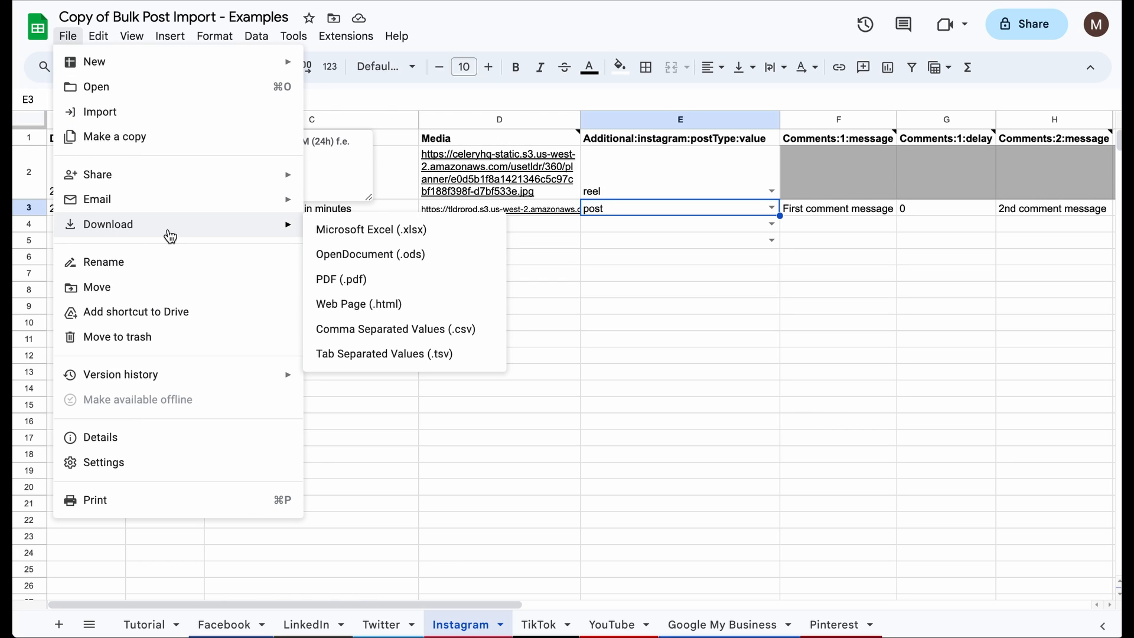
pyautogui.moveTo(395, 329)
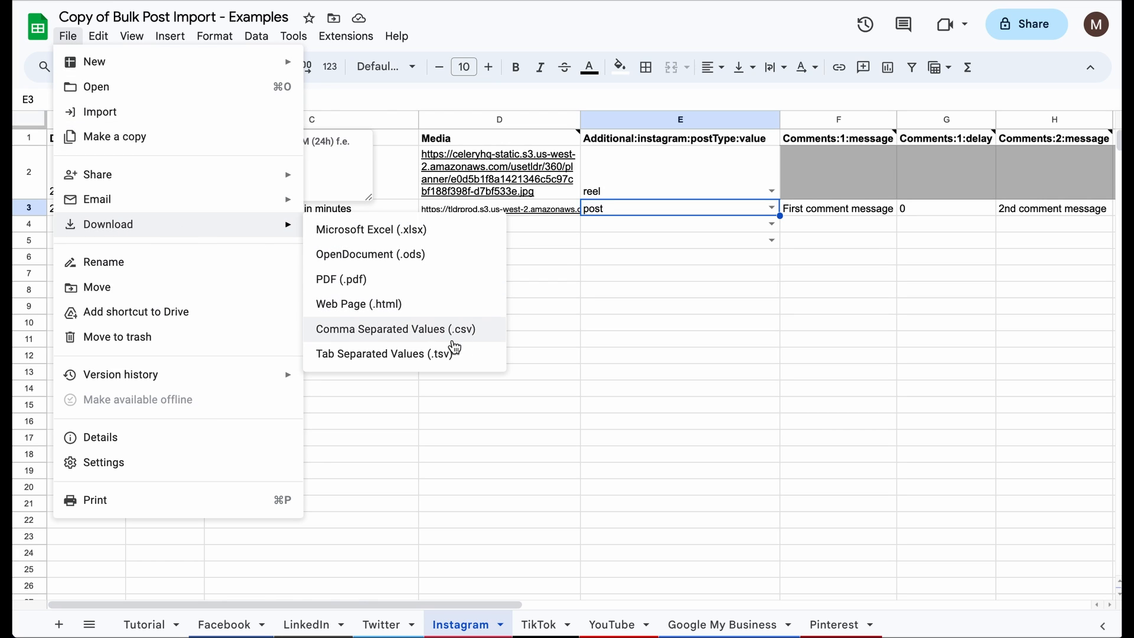
pyautogui.moveTo(460, 335)
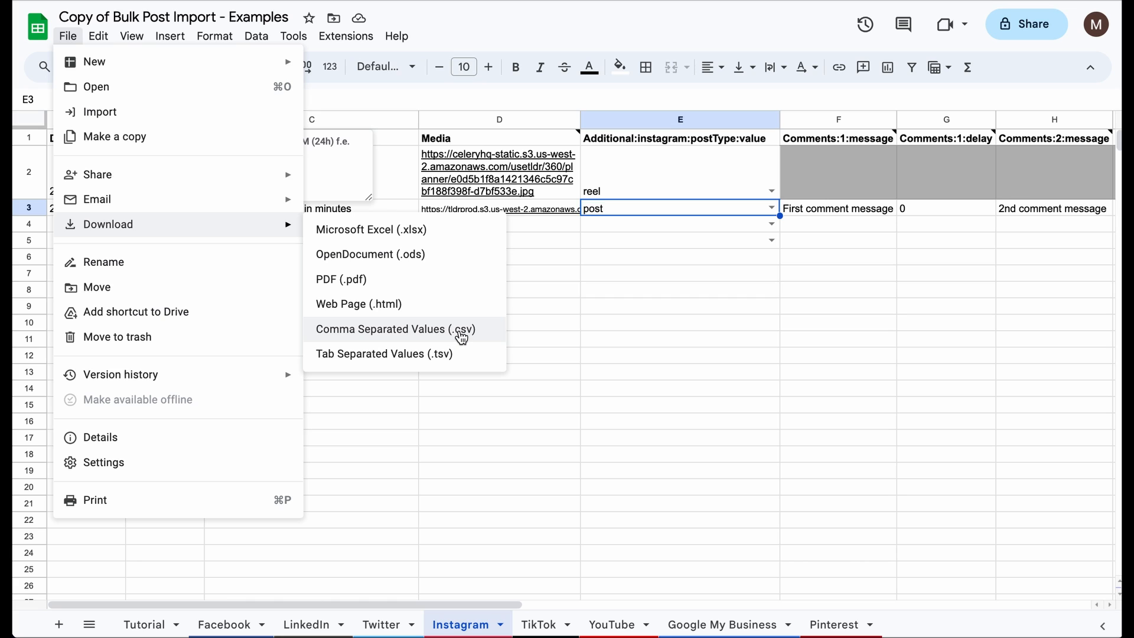
# - Download the Instagram sheet as Comma Separated Values, producing Instagram.csv
pyautogui.click(380, 329)
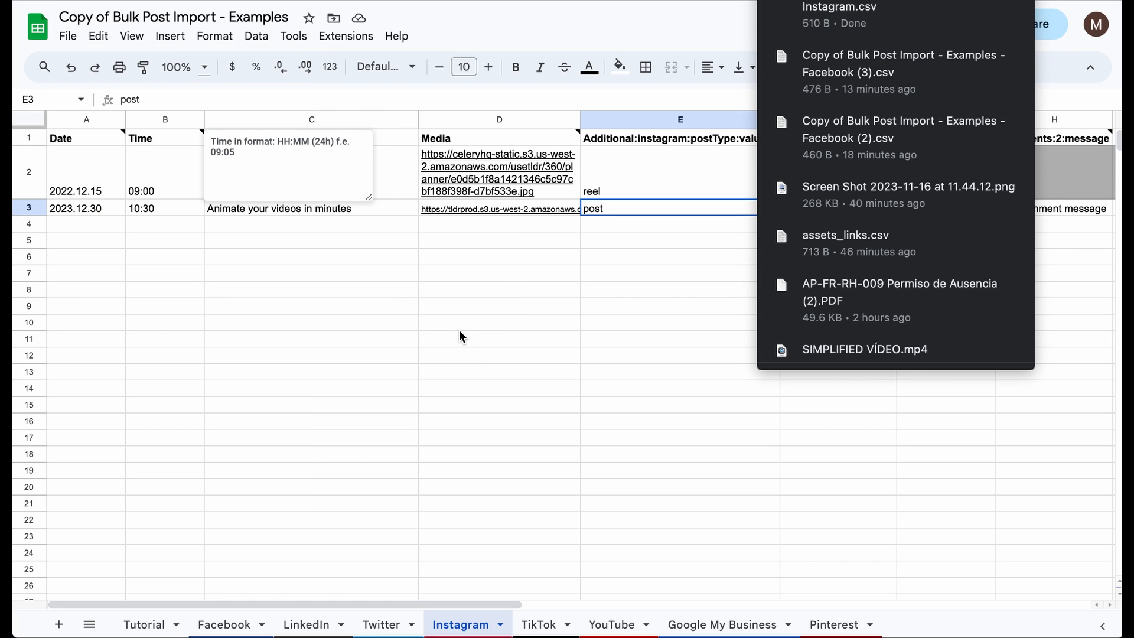